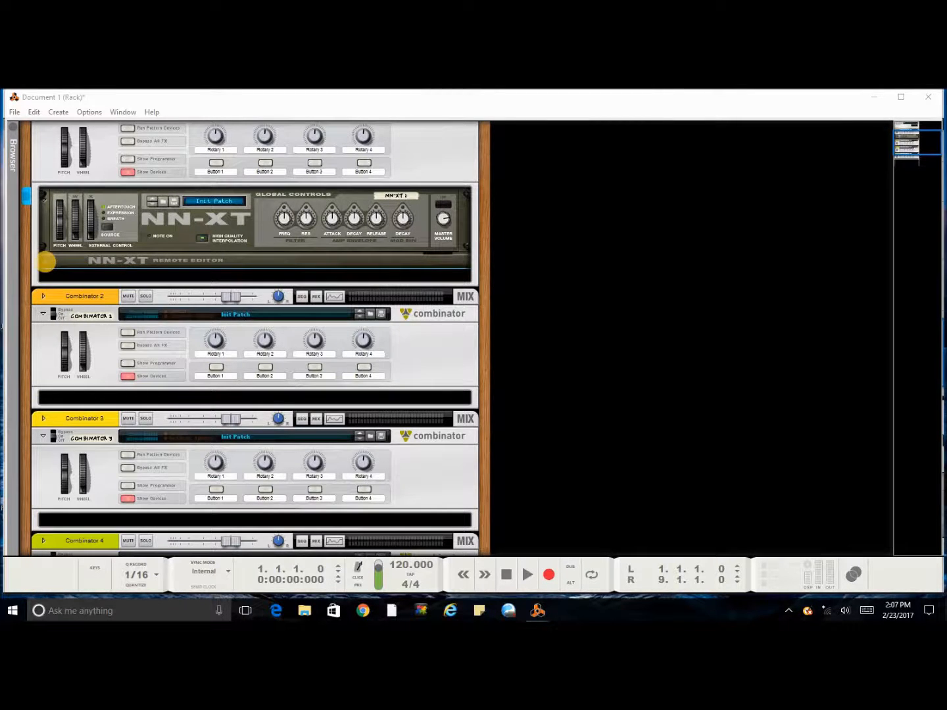
- Load the Gun 1_G sample into the NN-XT from Desktop > dirty south sounds > Gunplay > Gun Soundz
click(98, 264)
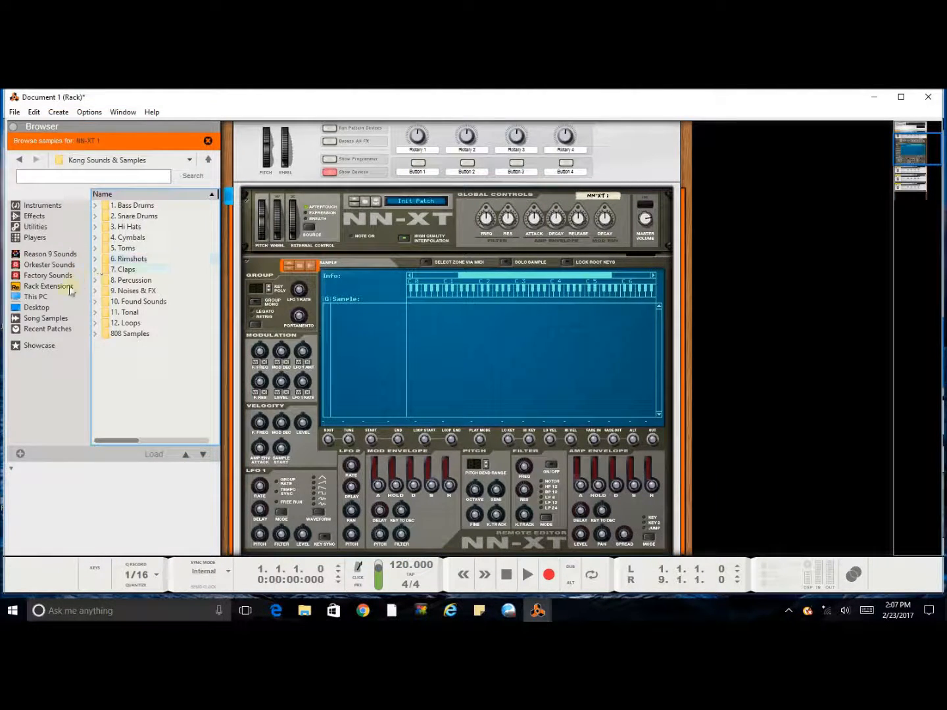
click(36, 307)
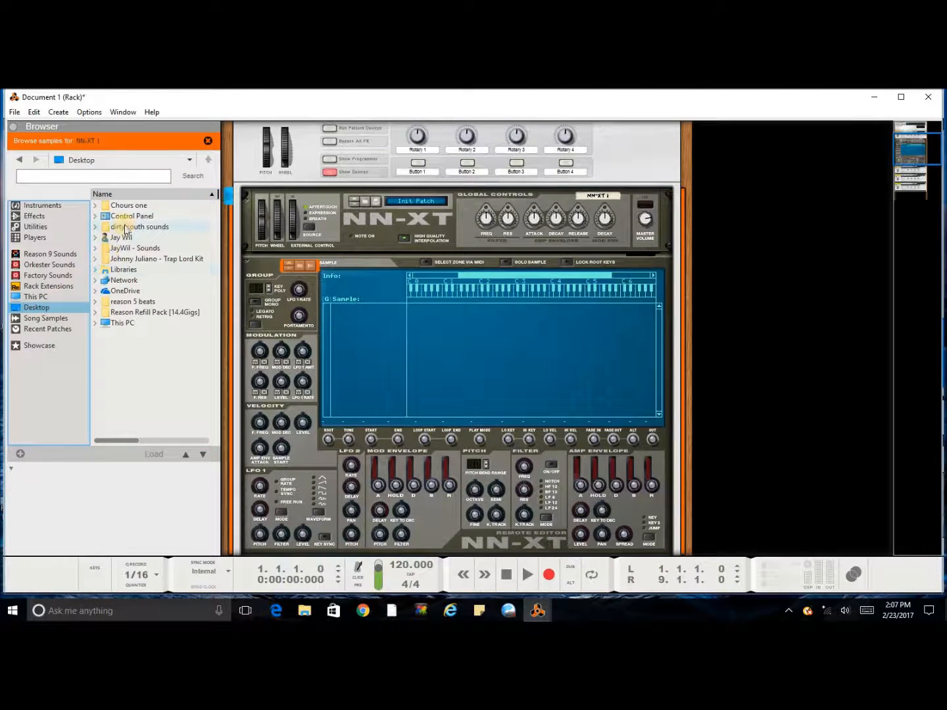
double_click(140, 226)
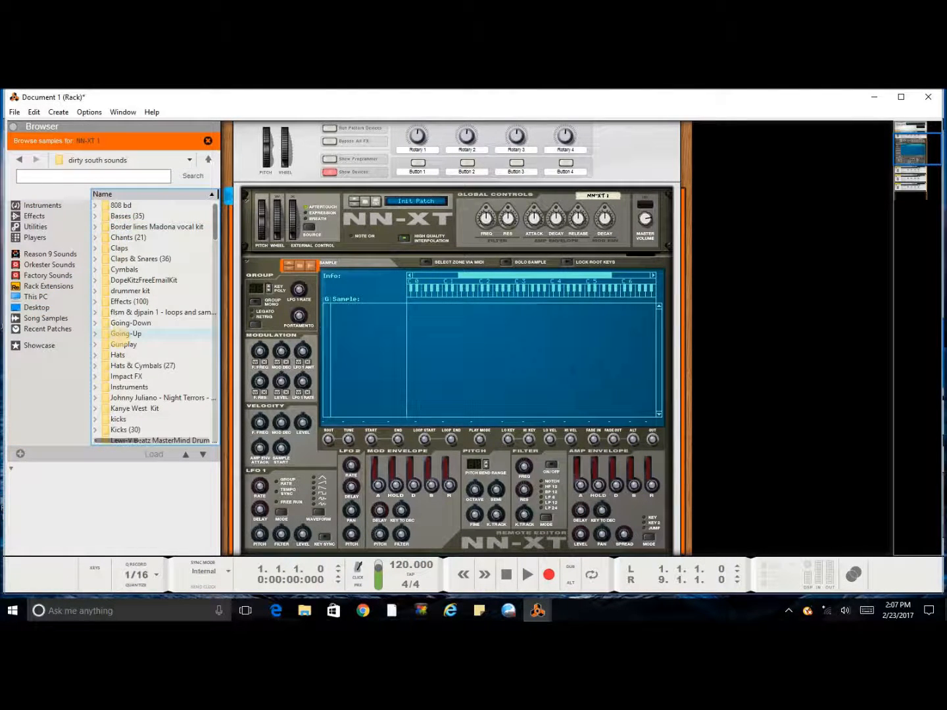
click(95, 344)
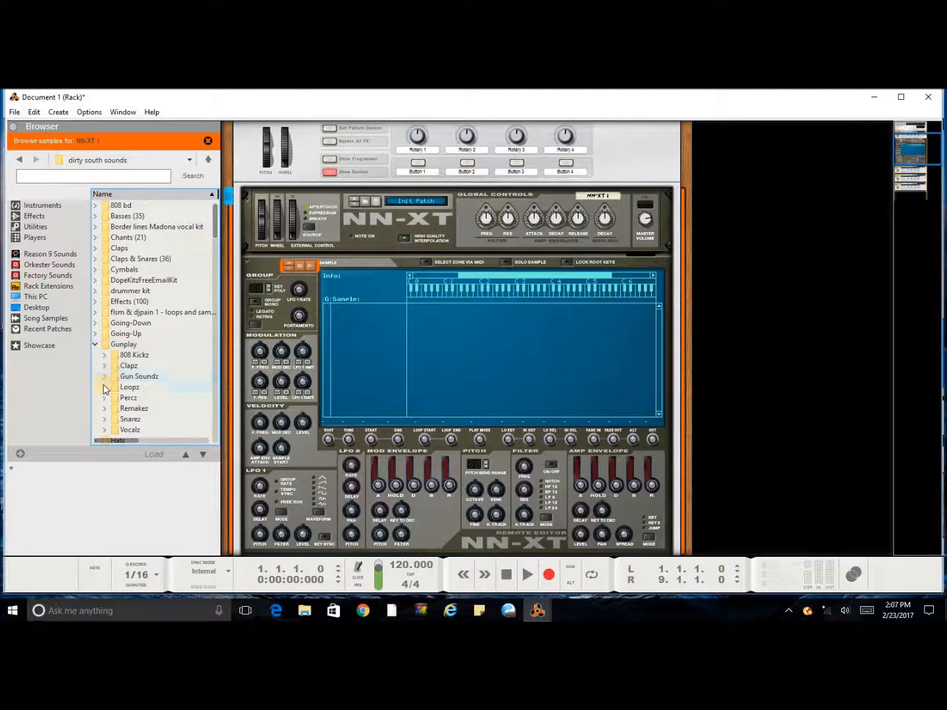
click(138, 376)
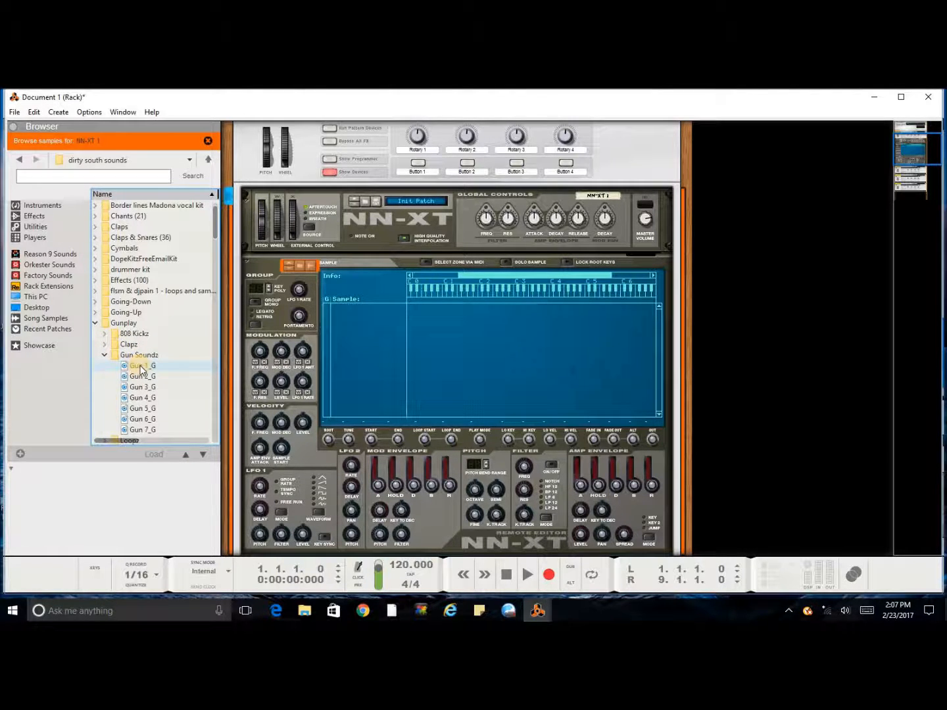
click(142, 366)
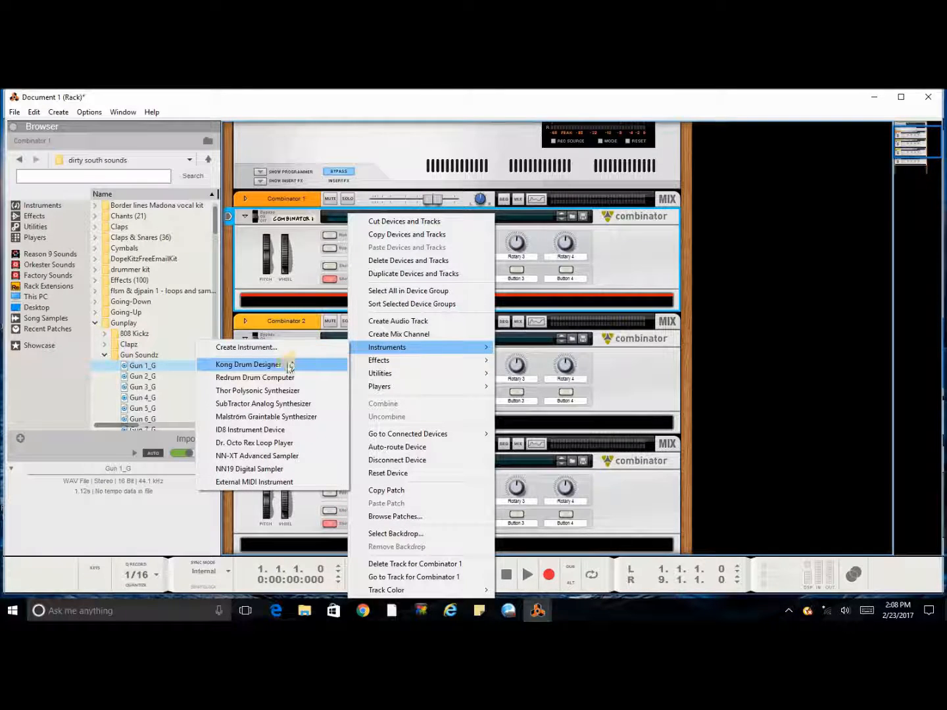
- Insert a Redrum Drum Computer into Combinator 1 via Instruments
click(255, 377)
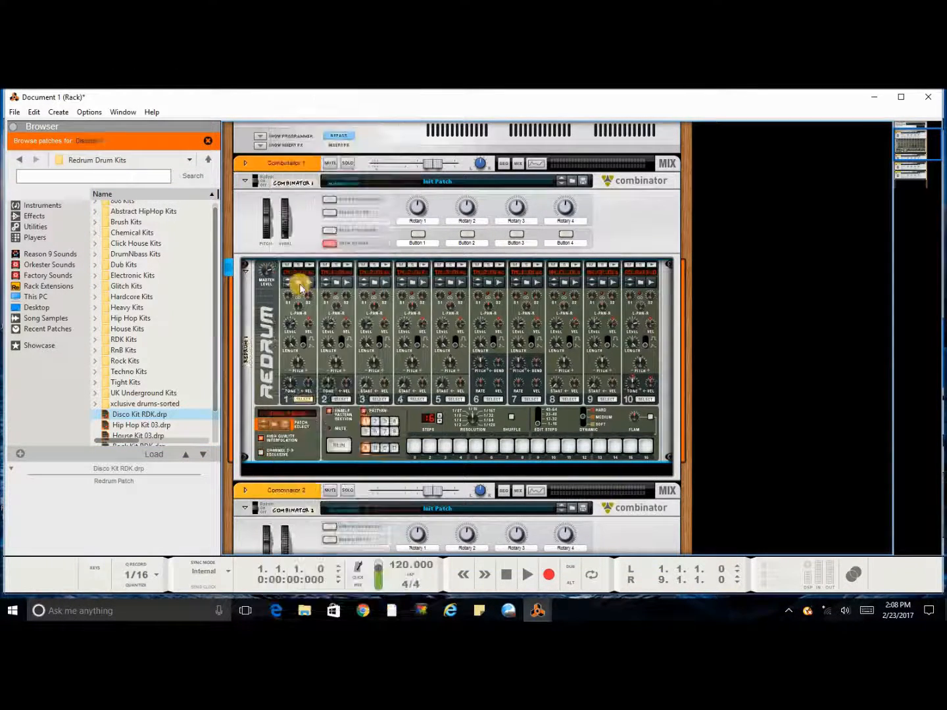
mouse_move(301, 286)
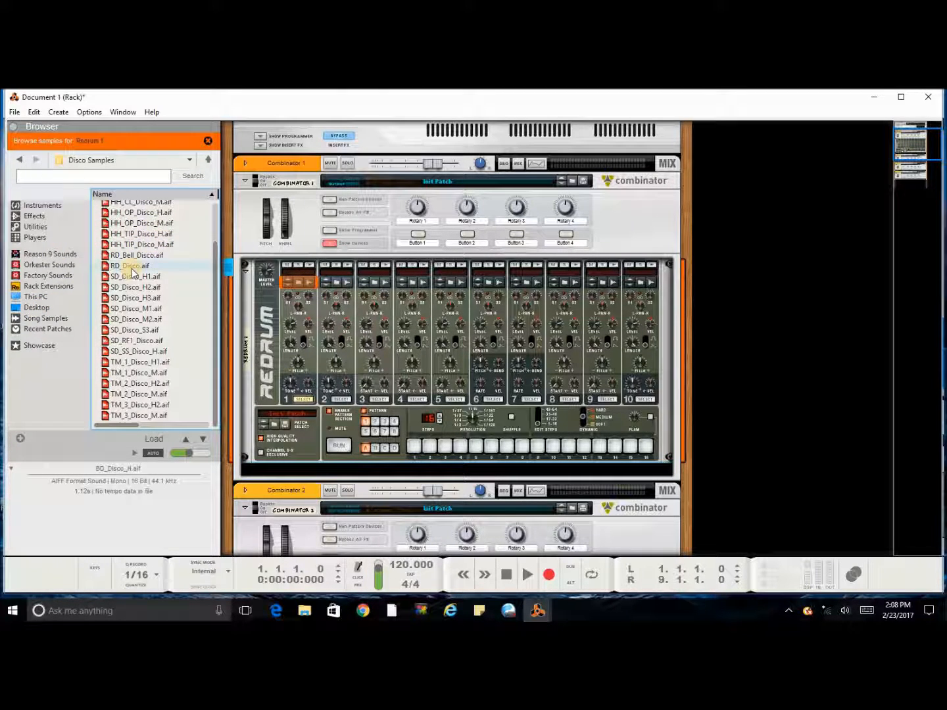
- Choose an SD_Disco snare sample from Disco Samples for a Redrum drum channel
click(135, 298)
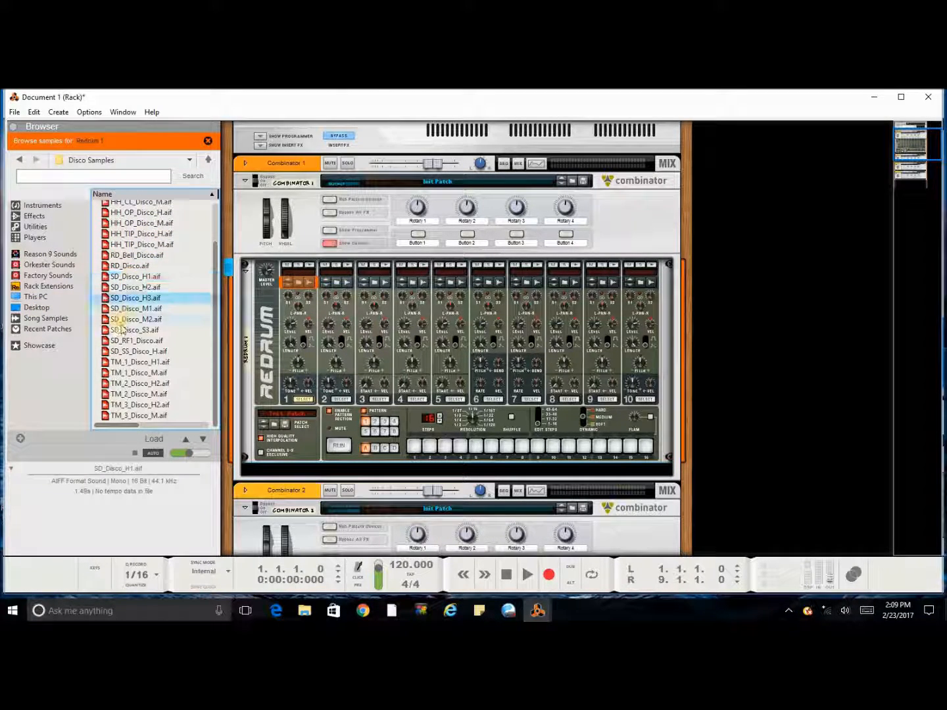